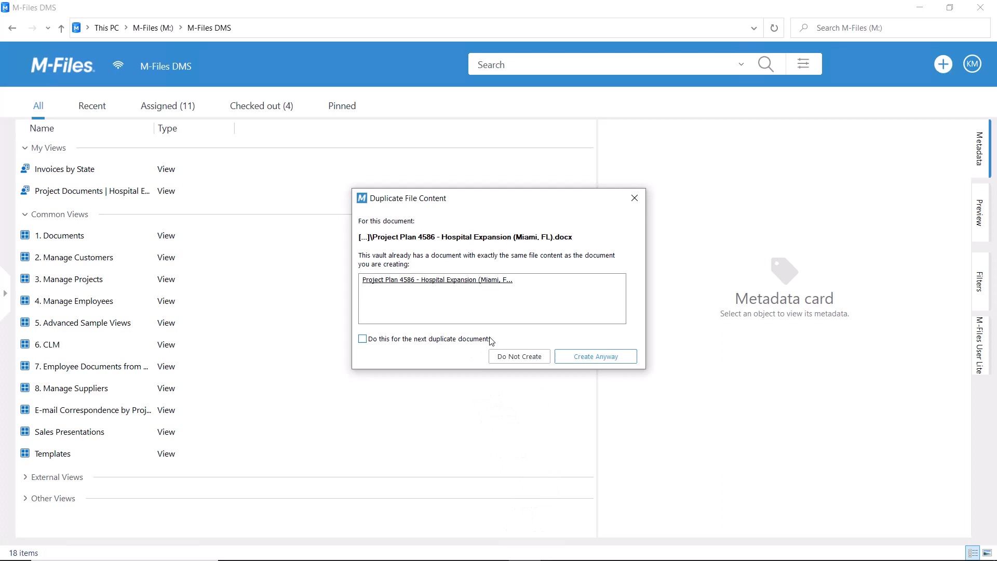
{"action": "mouse_move", "coordinate": [595, 355]}
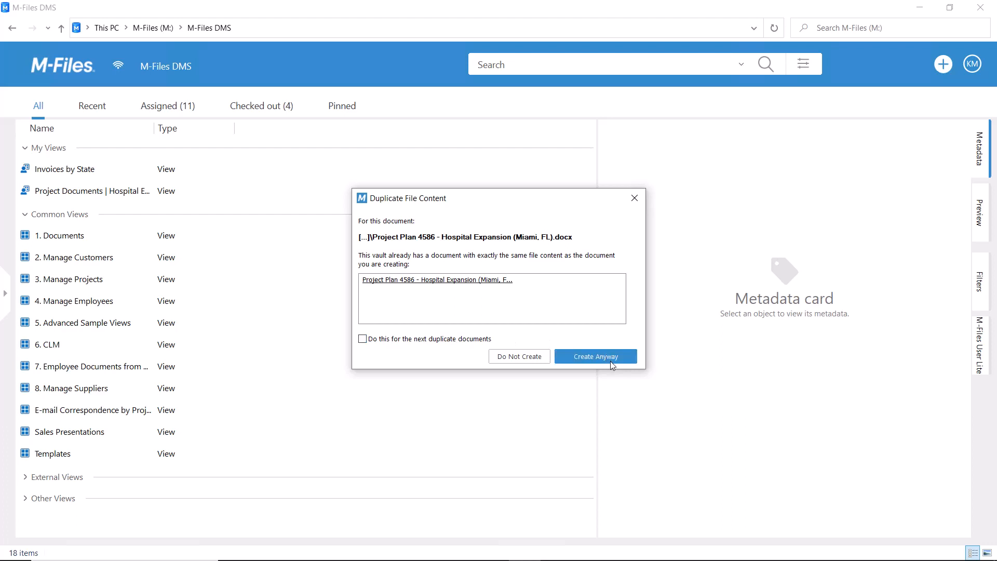
Step: Choose Create Anyway in the Duplicate File Content warning for Project Plan 4586
{"action": "left_click", "coordinate": [594, 355]}
{"action": "type", "text": "A"}
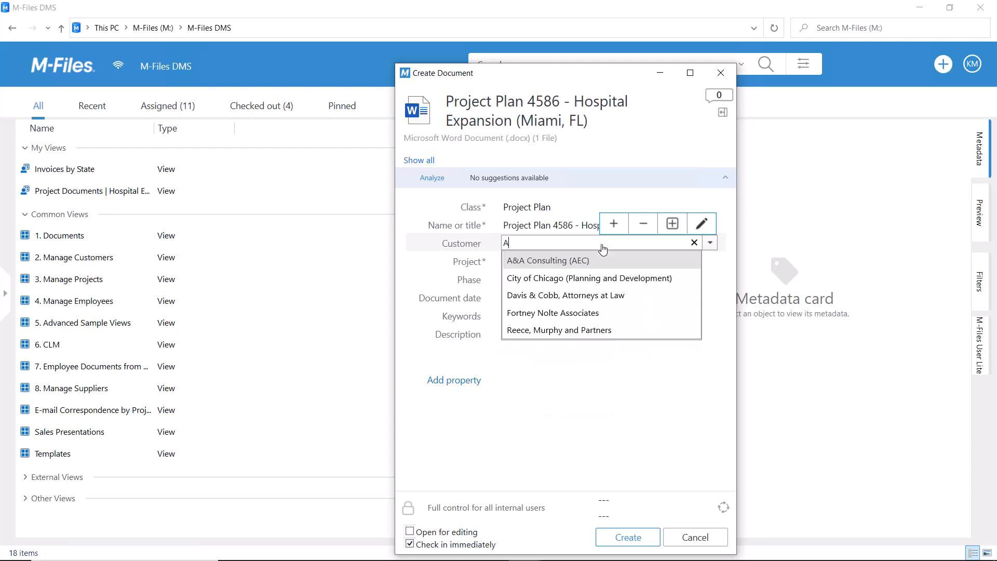
Step: Create the document with customer A&A Consulting (AEC) and project Hospital Expansion (Miami, FL)
{"action": "type", "text": "&A Consulting (AEC"}
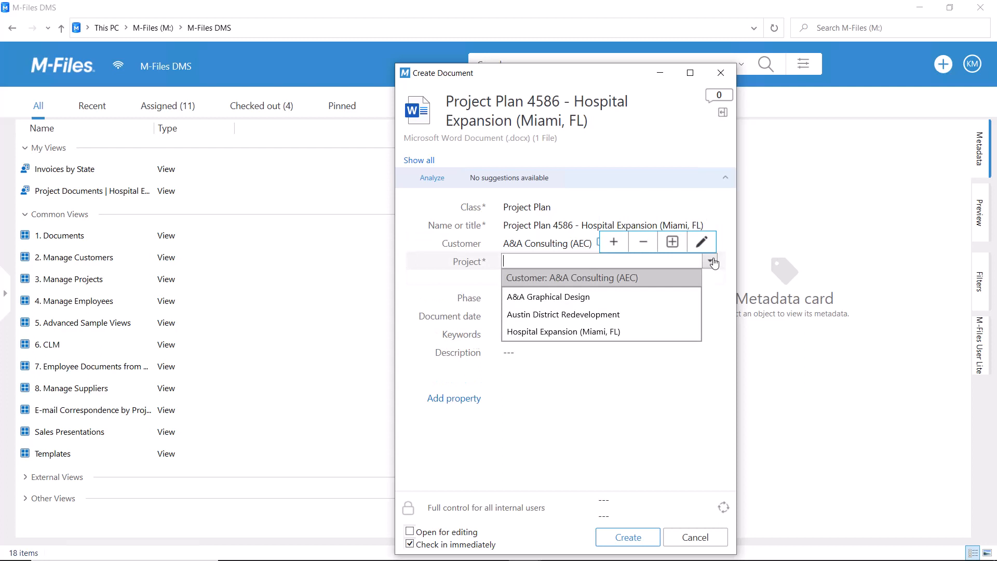
{"action": "left_click", "coordinate": [563, 331]}
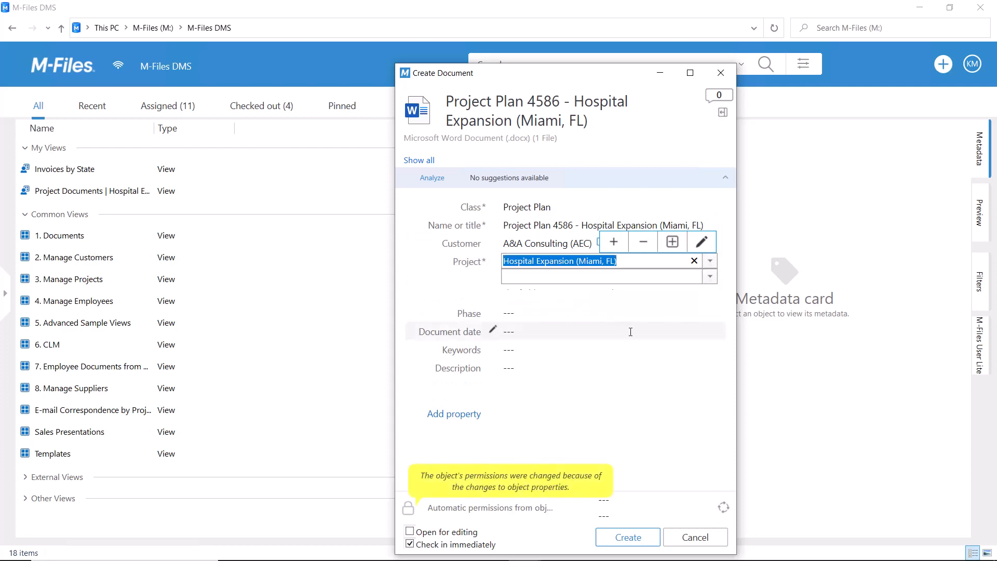
{"action": "mouse_move", "coordinate": [627, 536]}
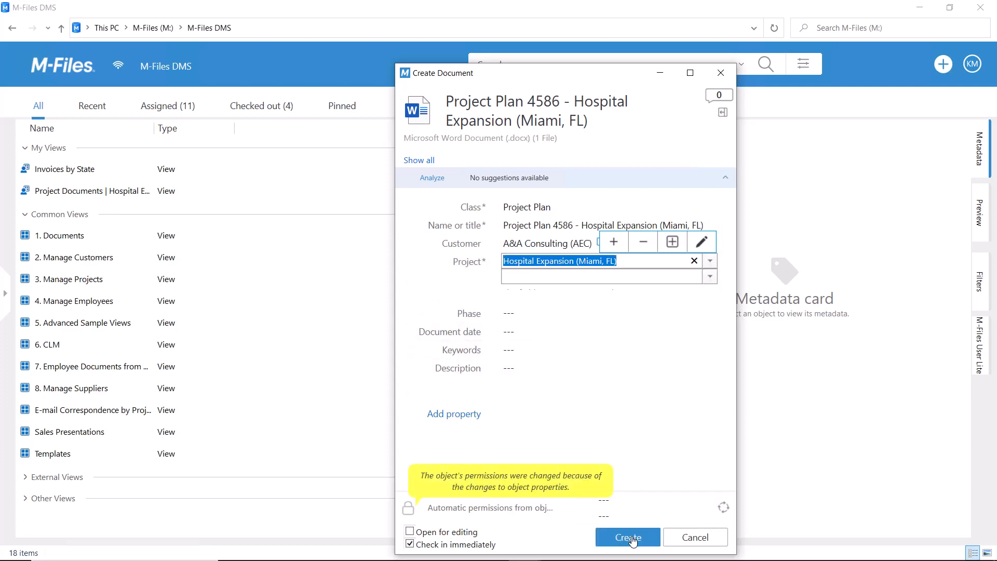
{"action": "left_click", "coordinate": [627, 537]}
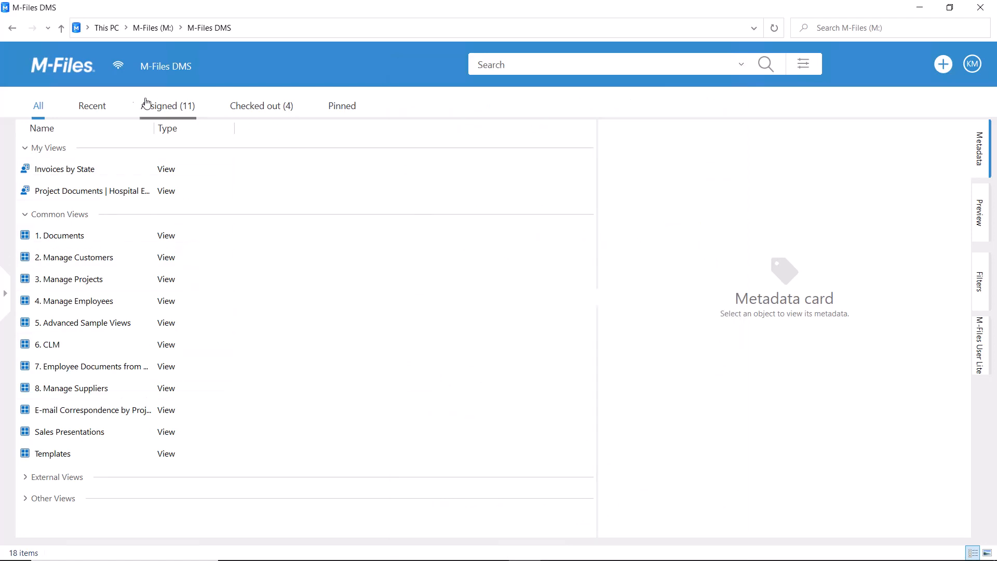
Step: In Recent, expand Project Plan 4586's duplicate-content objects and view the older copy's metadata
{"action": "left_click", "coordinate": [91, 106]}
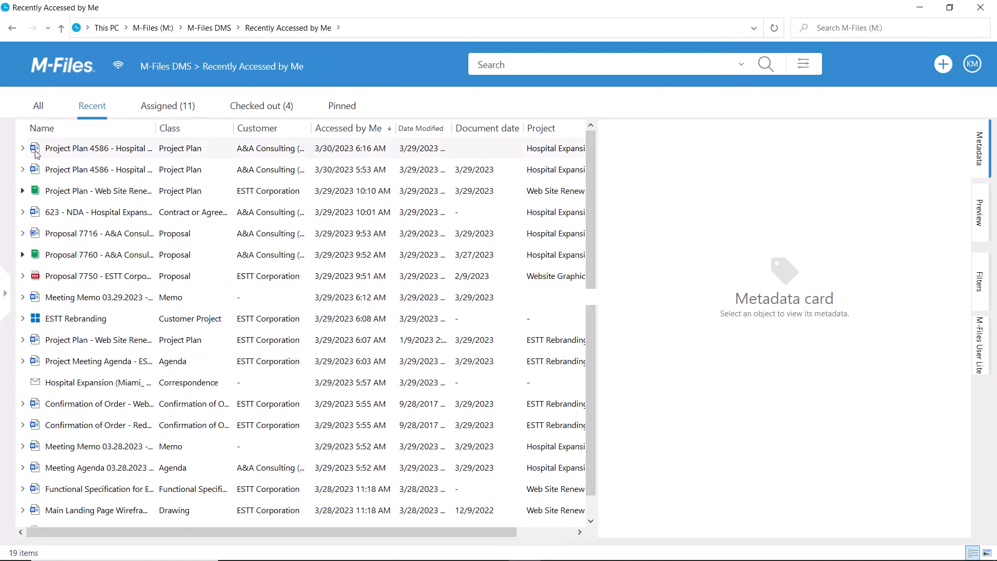
{"action": "left_click", "coordinate": [33, 170]}
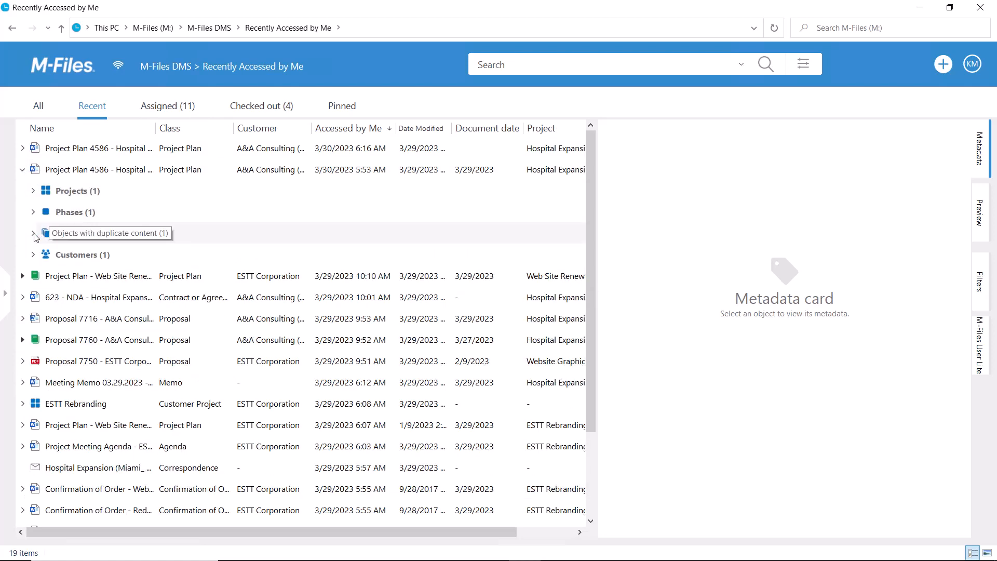
{"action": "left_click", "coordinate": [33, 233]}
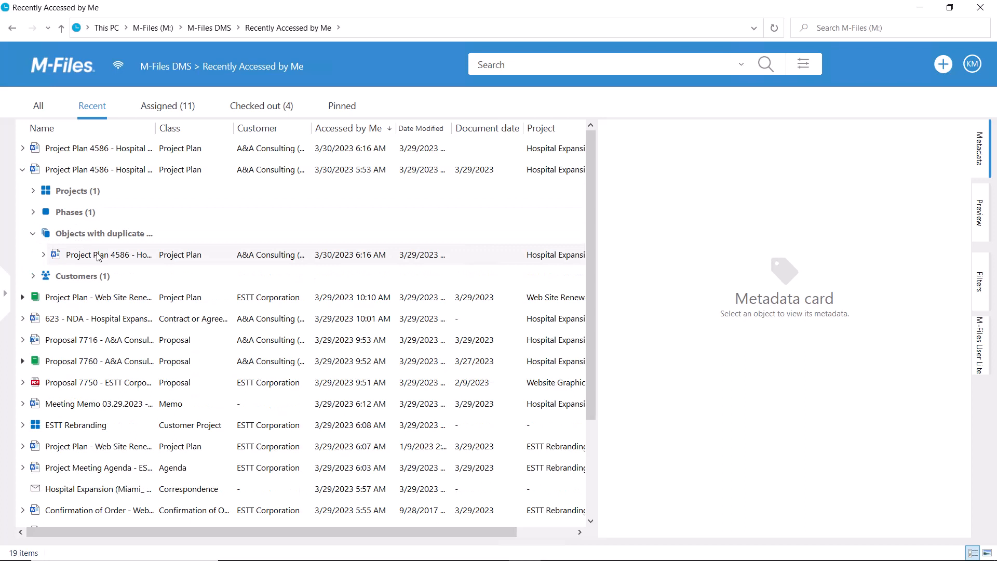
{"action": "left_click", "coordinate": [108, 254]}
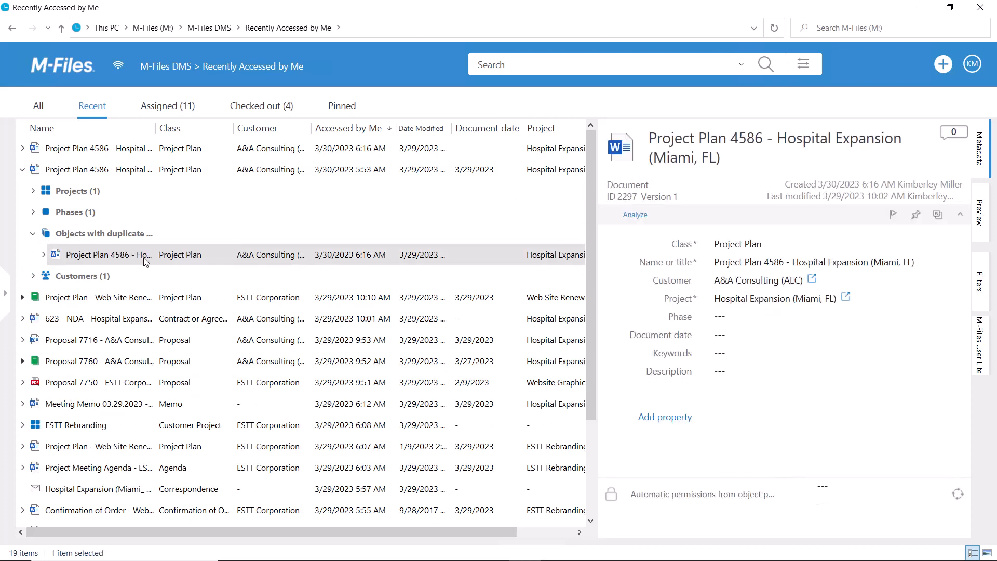
{"action": "left_click", "coordinate": [99, 169]}
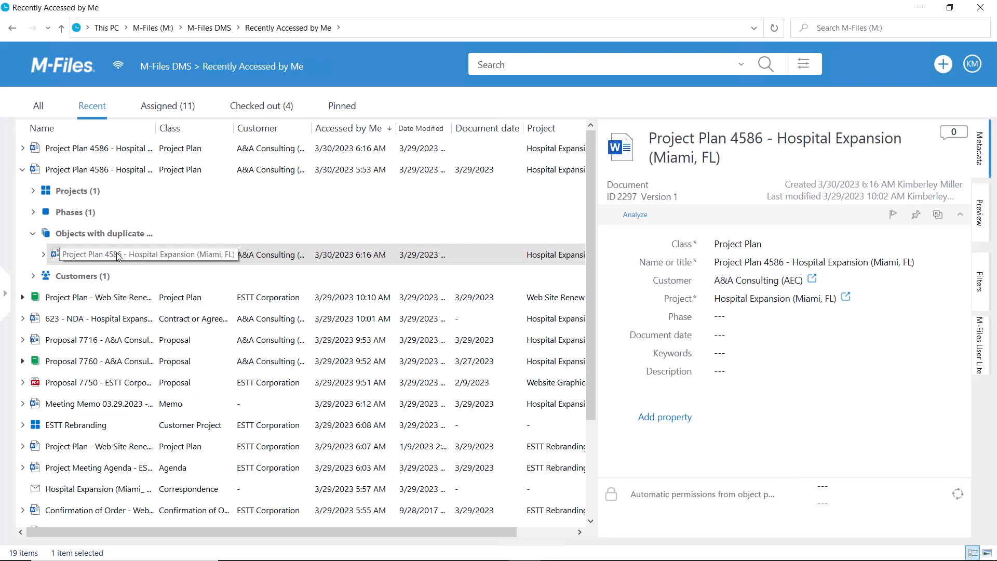
Step: Delete the duplicate Project Plan 4586 copy and confirm, returning to the vault's main views
{"action": "right_click", "coordinate": [118, 255]}
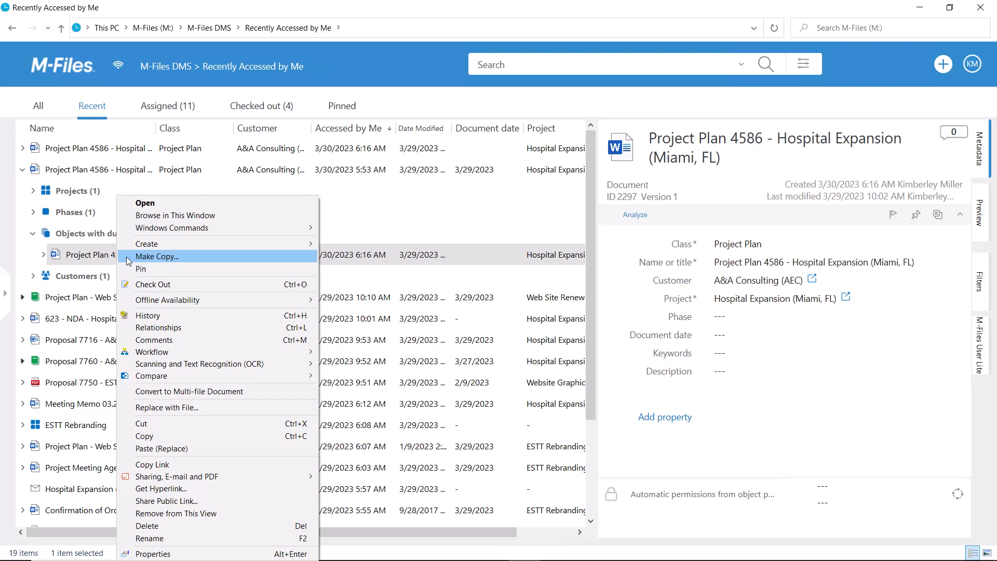
{"action": "left_click", "coordinate": [146, 525]}
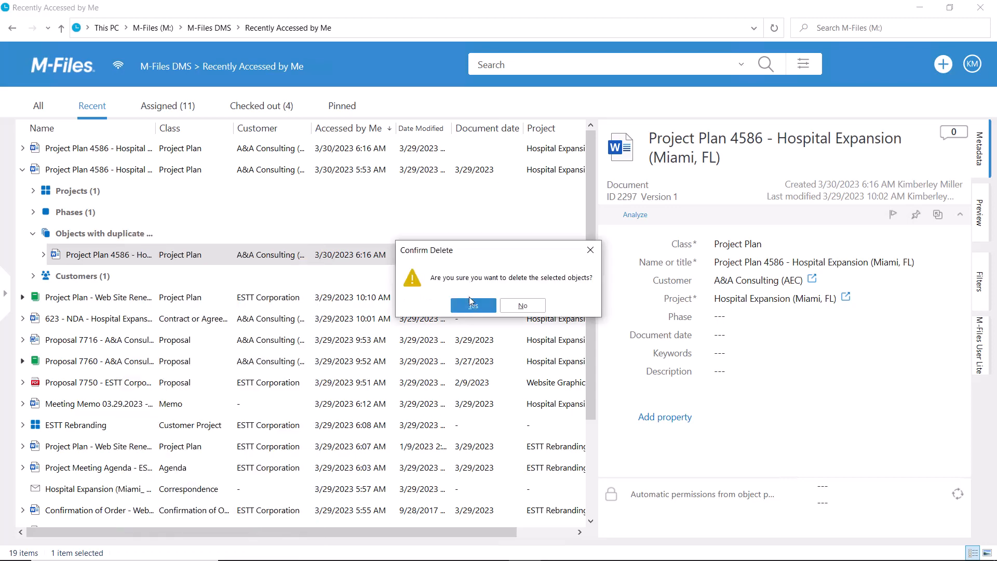
{"action": "left_click", "coordinate": [473, 305]}
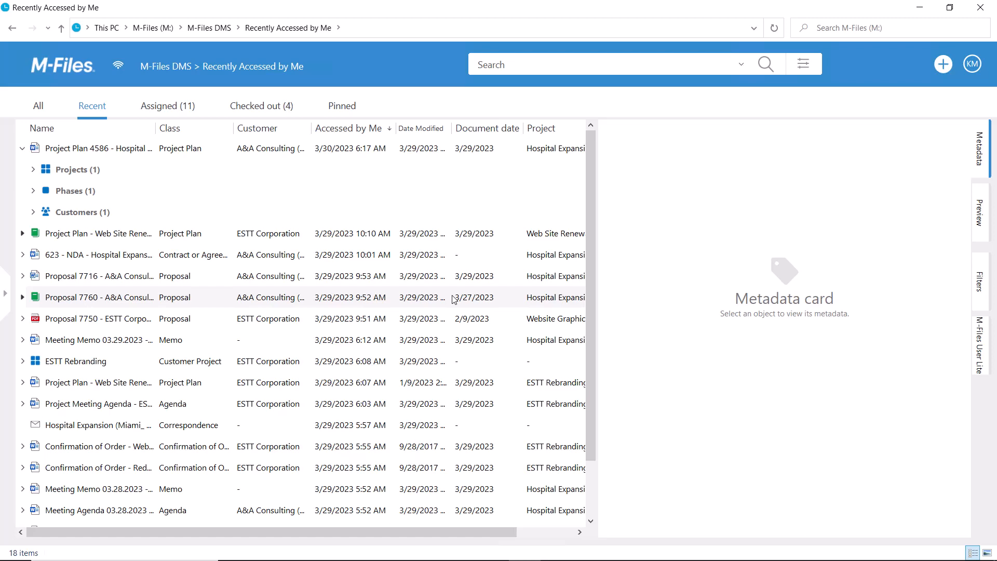
{"action": "left_click", "coordinate": [209, 27]}
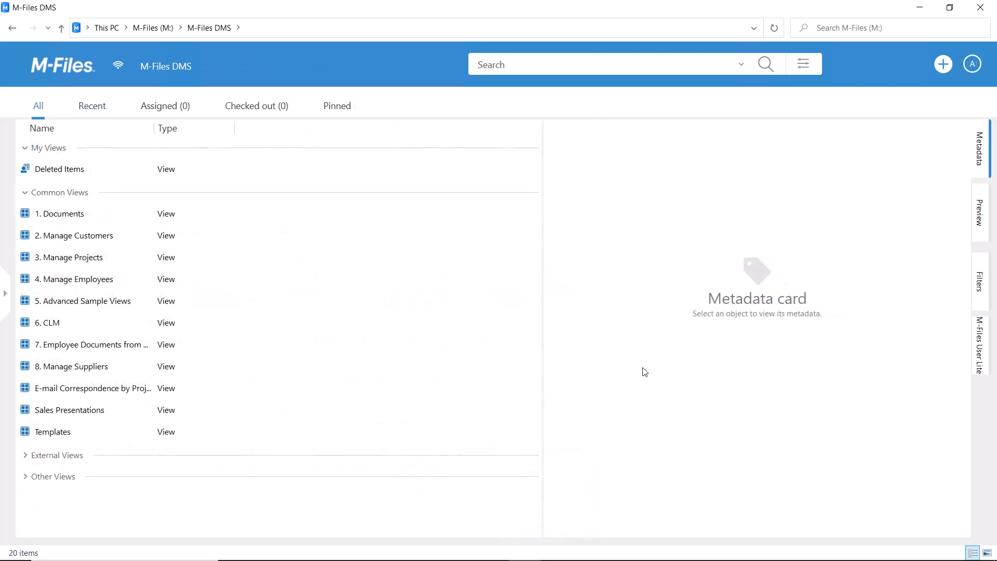
{"action": "mouse_move", "coordinate": [641, 366]}
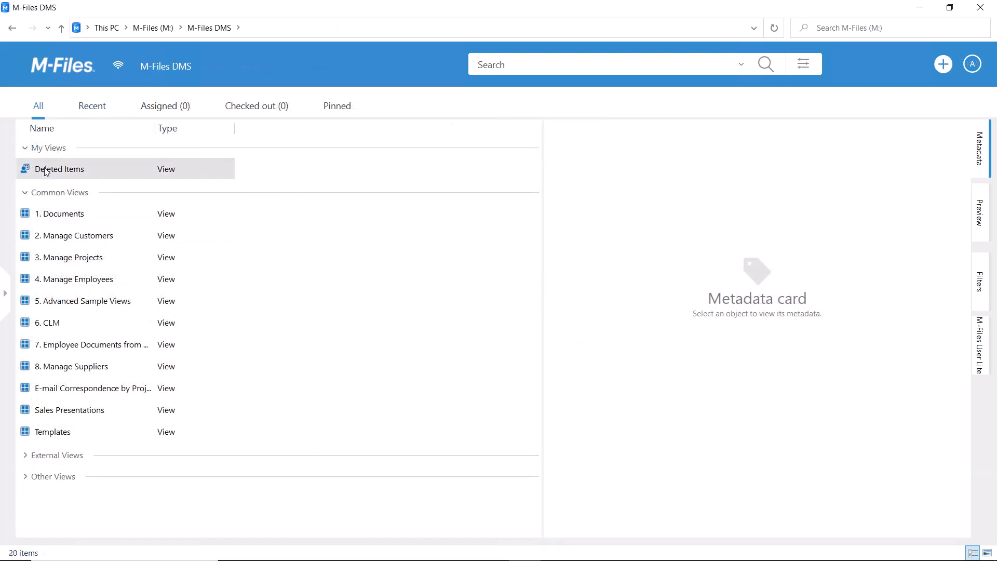
Step: From Deleted Items, undelete the Project Plan 4586 copy as administrator
{"action": "double_click", "coordinate": [60, 168]}
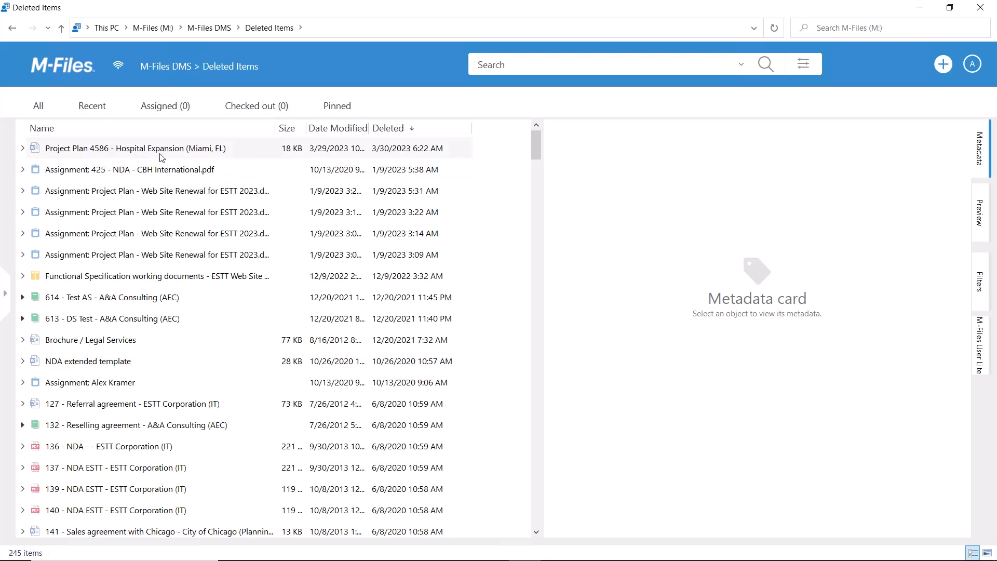
{"action": "left_click", "coordinate": [136, 149]}
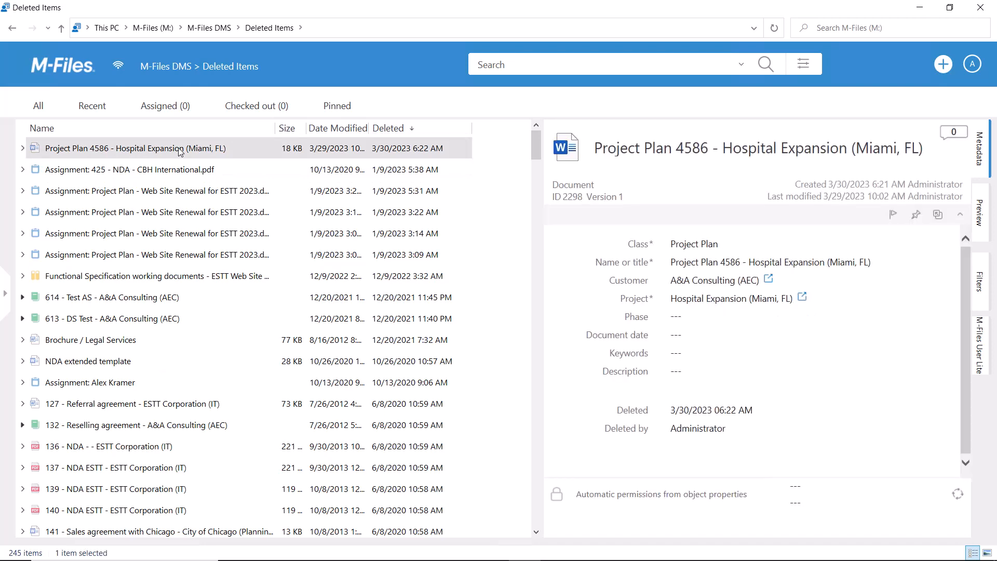
{"action": "right_click", "coordinate": [127, 148]}
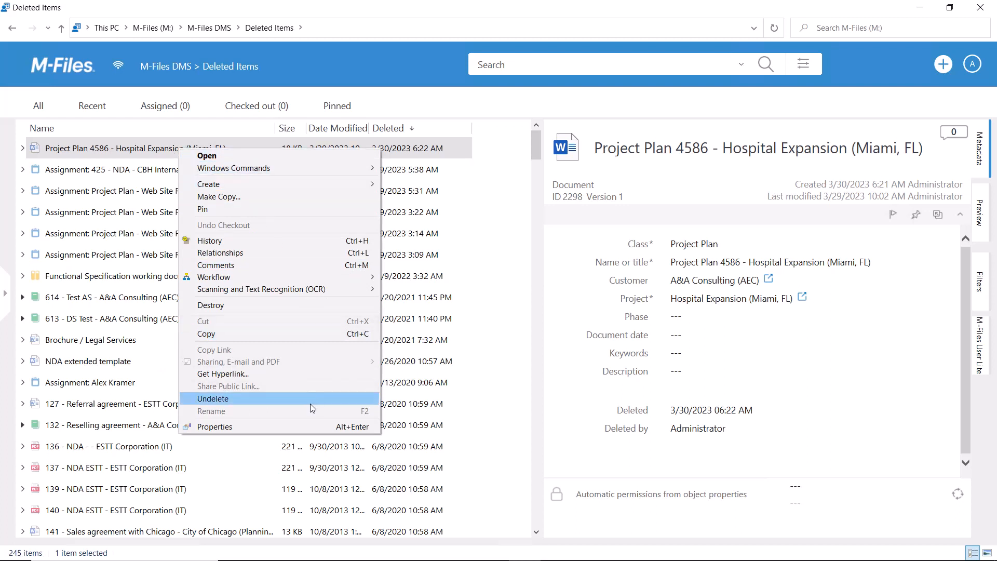
{"action": "left_click", "coordinate": [213, 398]}
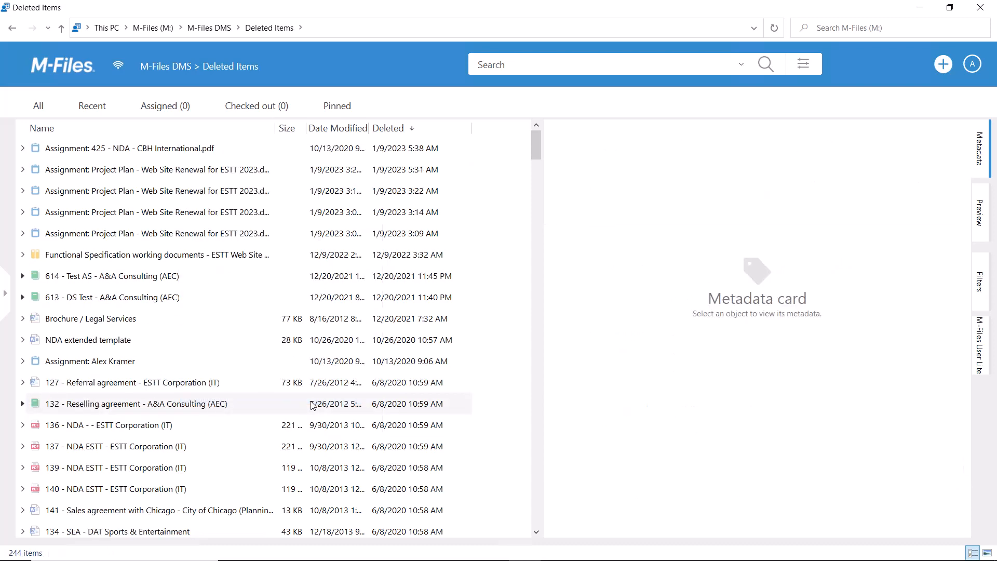
{"action": "mouse_move", "coordinate": [336, 402]}
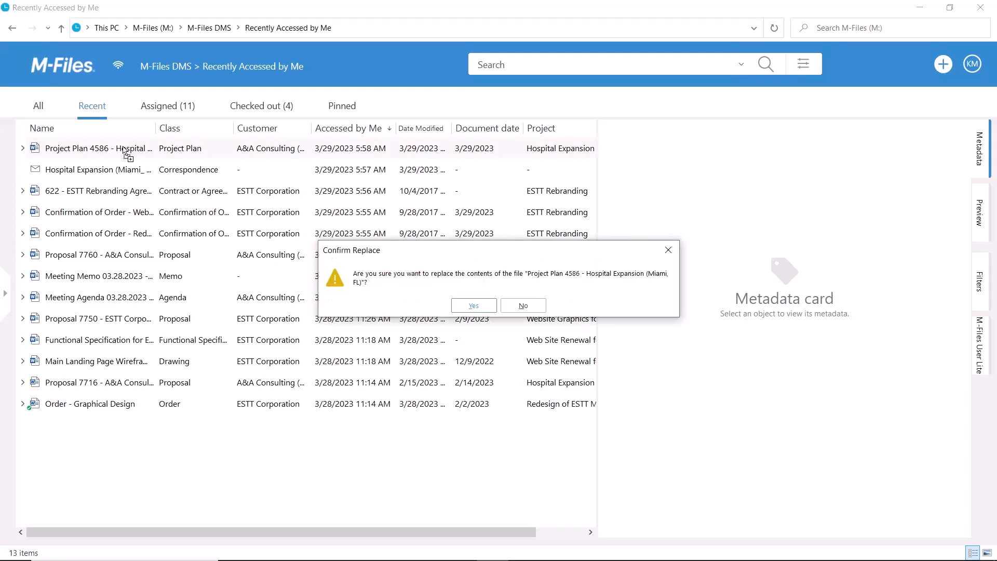
{"action": "mouse_move", "coordinate": [165, 163]}
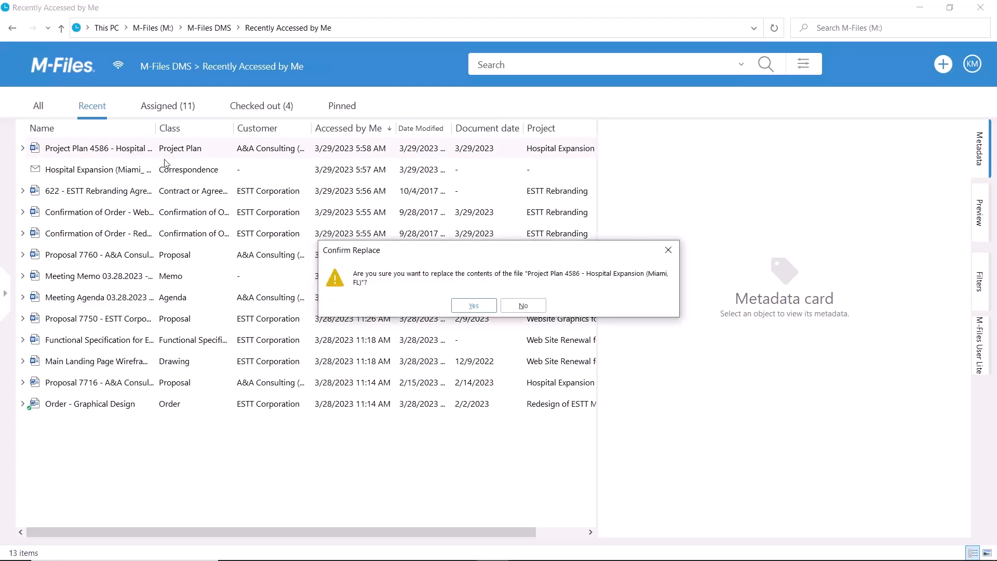
Step: Confirm replacing Project Plan 4586's contents, check its History, and follow the Outlook email link to it
{"action": "left_click", "coordinate": [473, 305]}
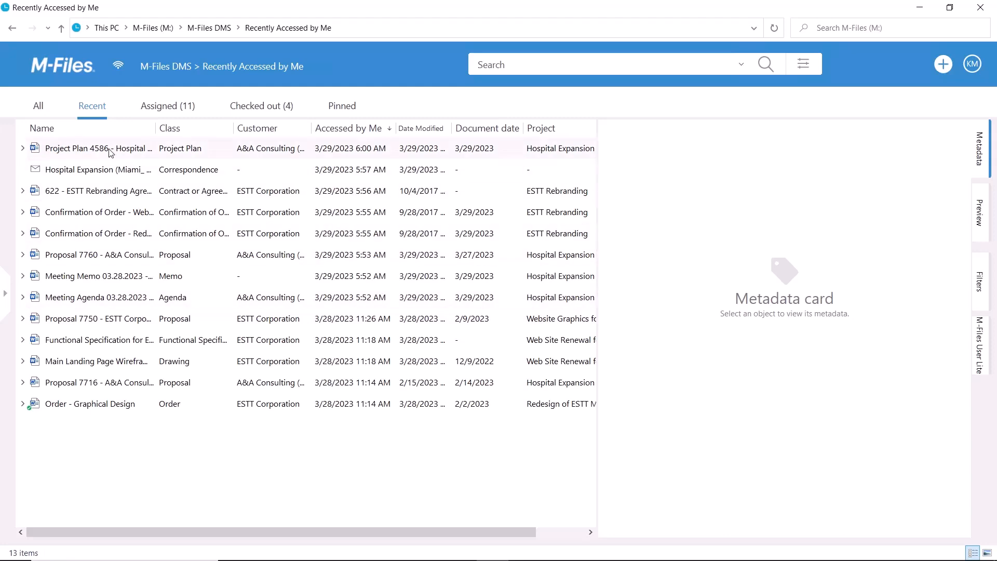
{"action": "right_click", "coordinate": [98, 148]}
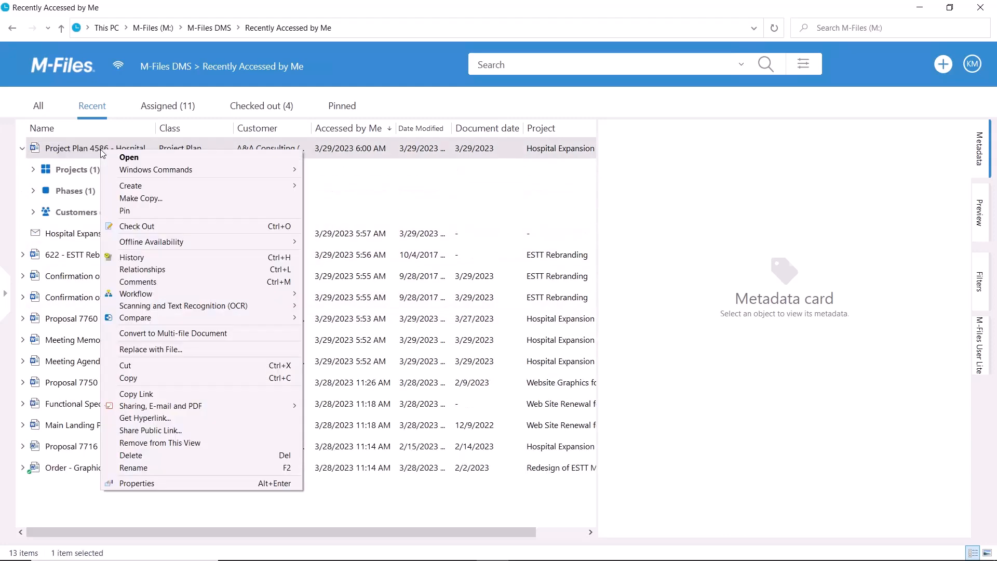
{"action": "left_click", "coordinate": [131, 257]}
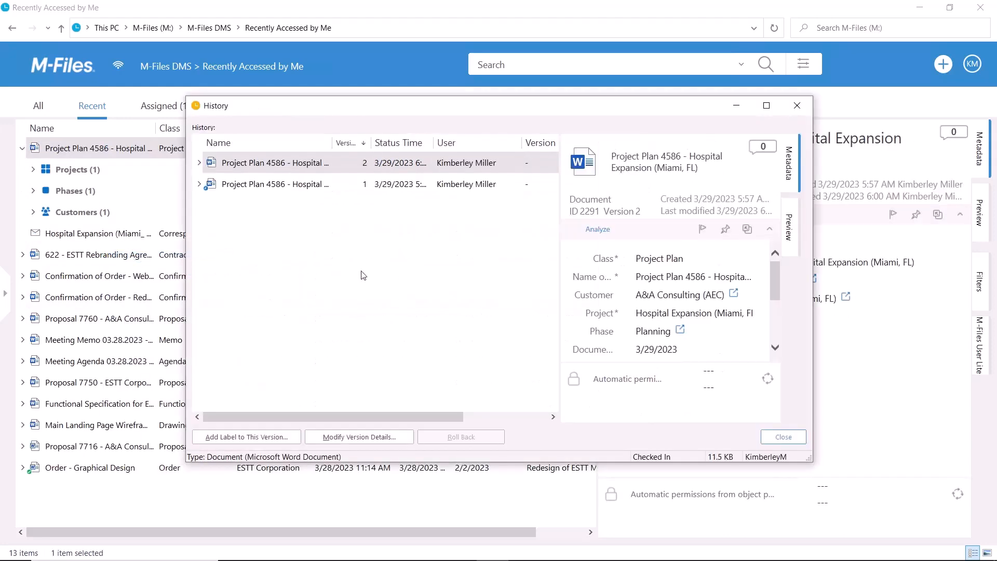
{"action": "mouse_move", "coordinate": [366, 273]}
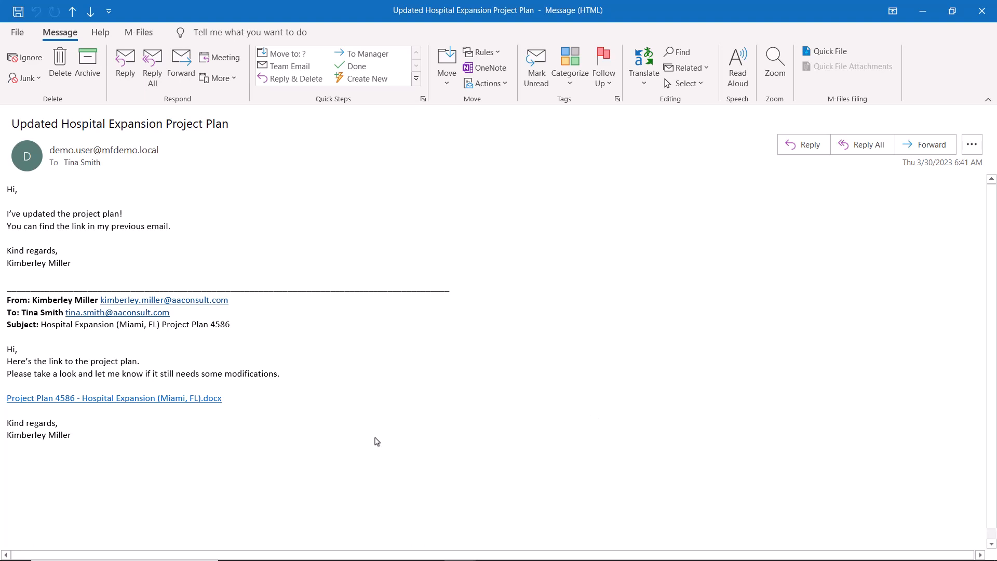
{"action": "mouse_move", "coordinate": [125, 403]}
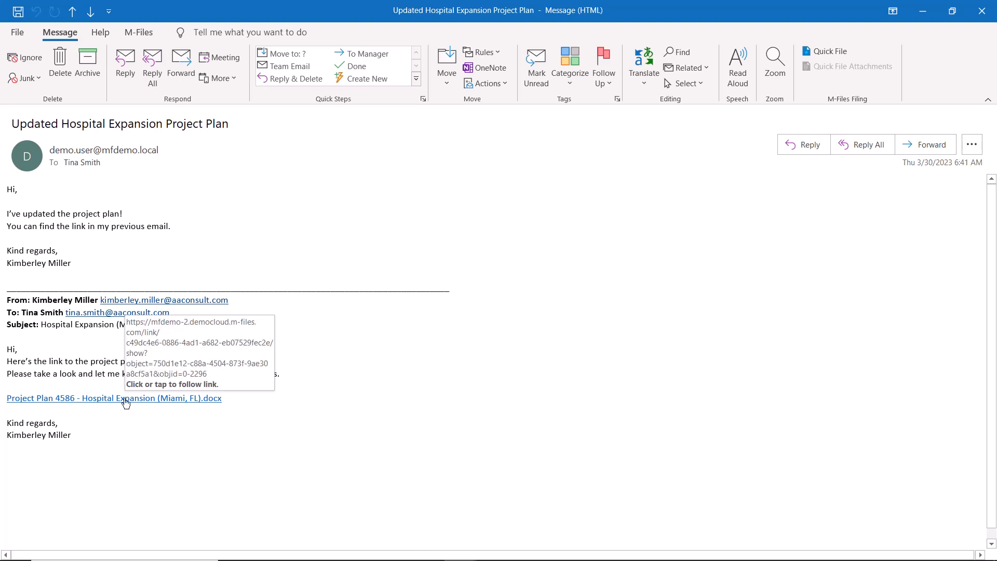
{"action": "left_click", "coordinate": [114, 397]}
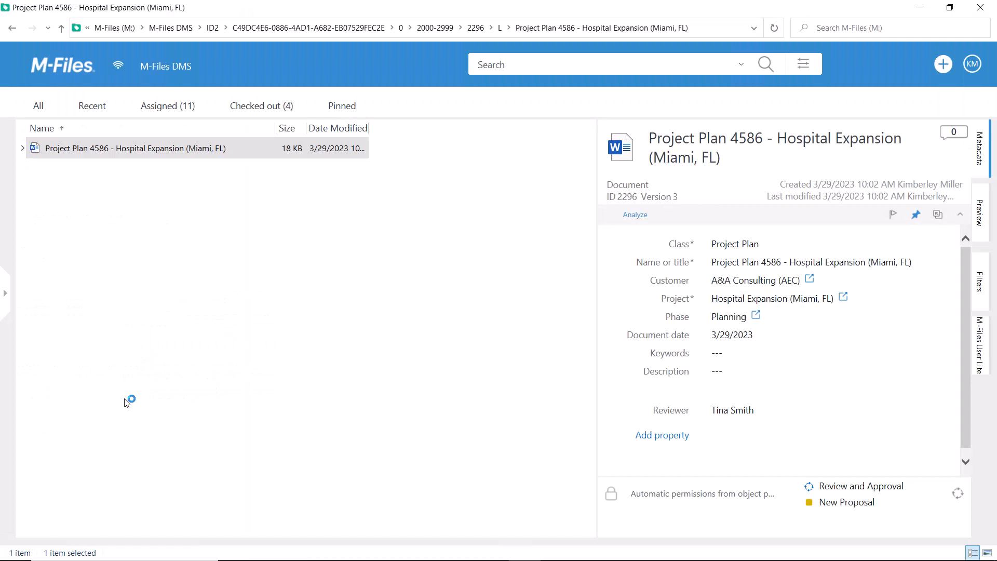